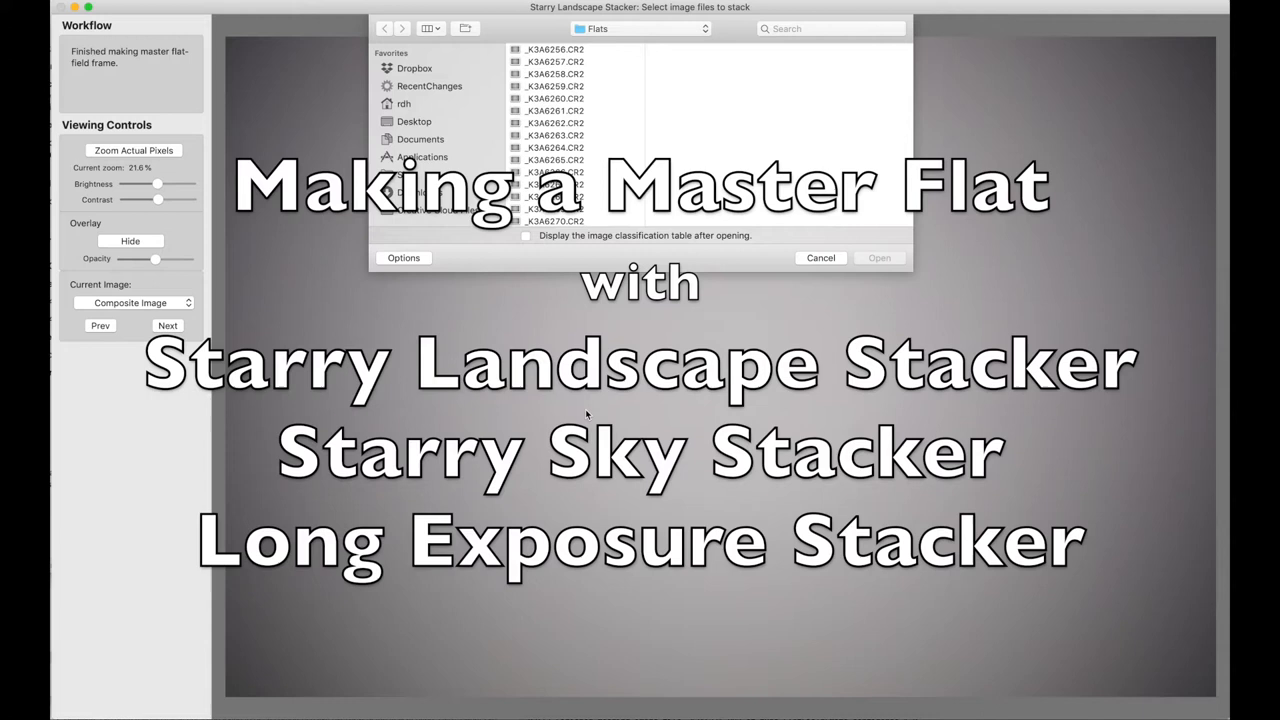
- Open the RAW conversion preferences from the Options button in the file picker
click(403, 257)
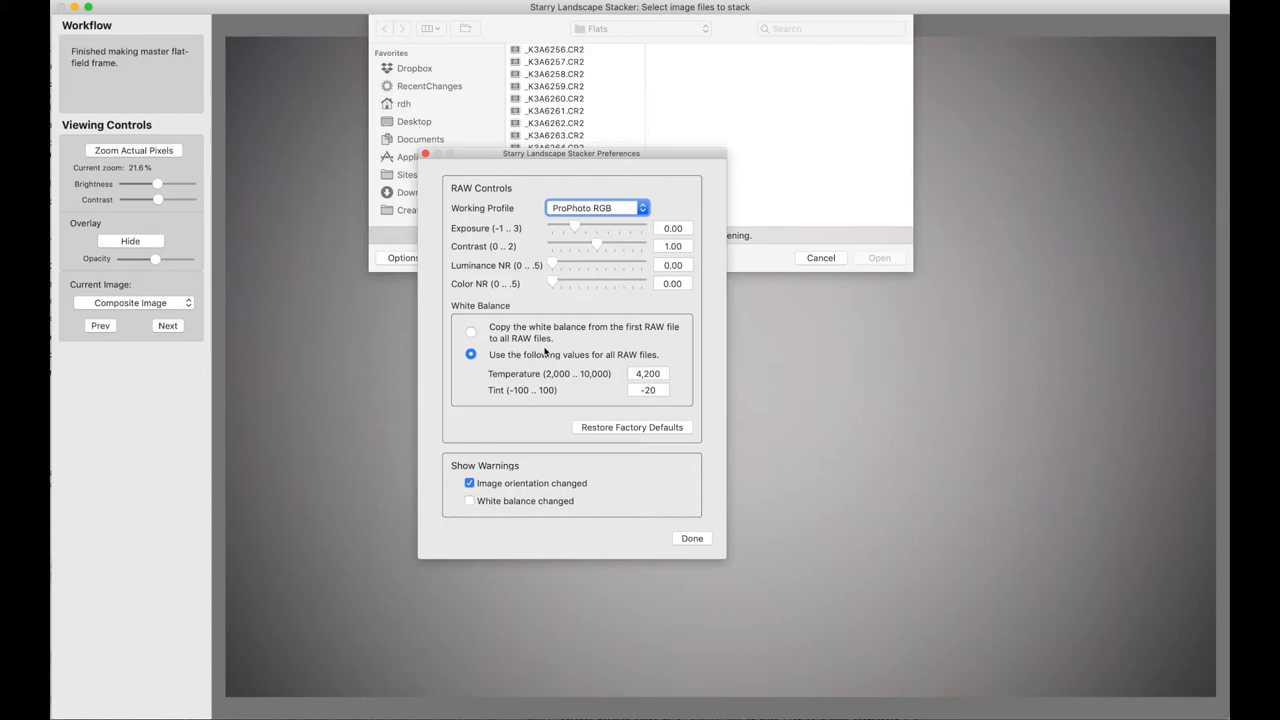
- Switch White Balance to 'Copy the white balance from the first RAW file to all RAW files'
click(471, 331)
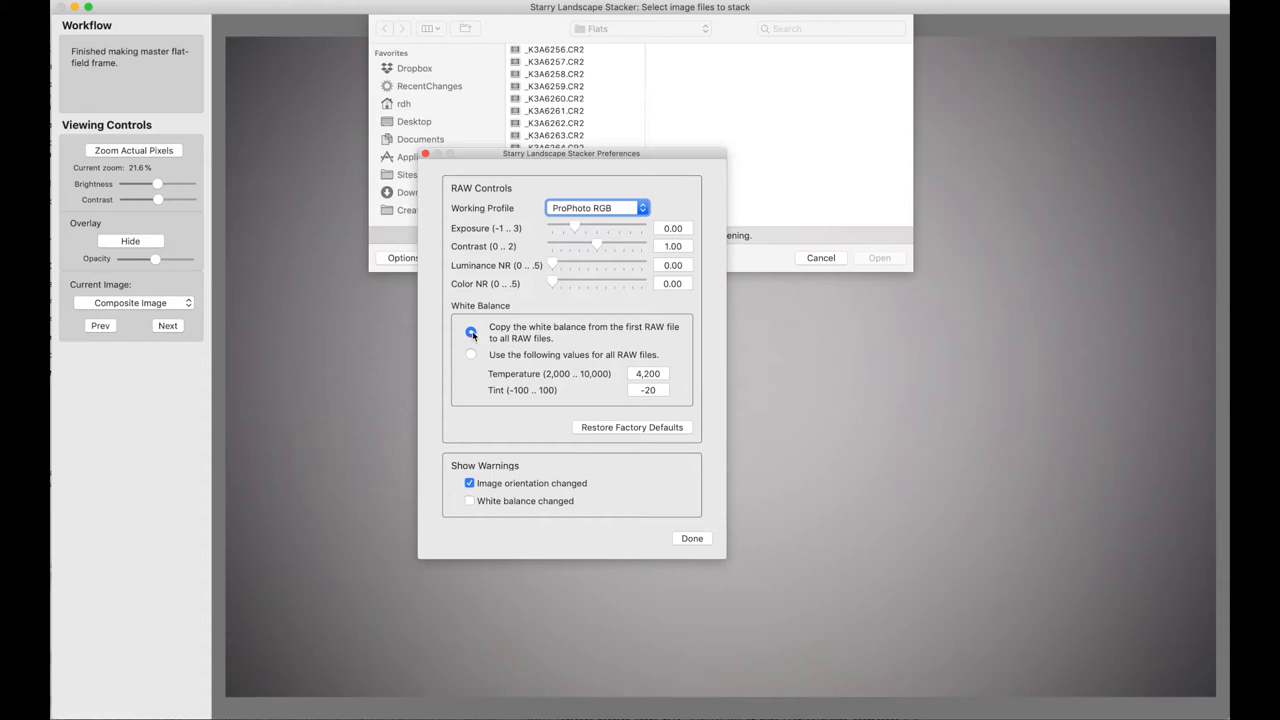
click(471, 331)
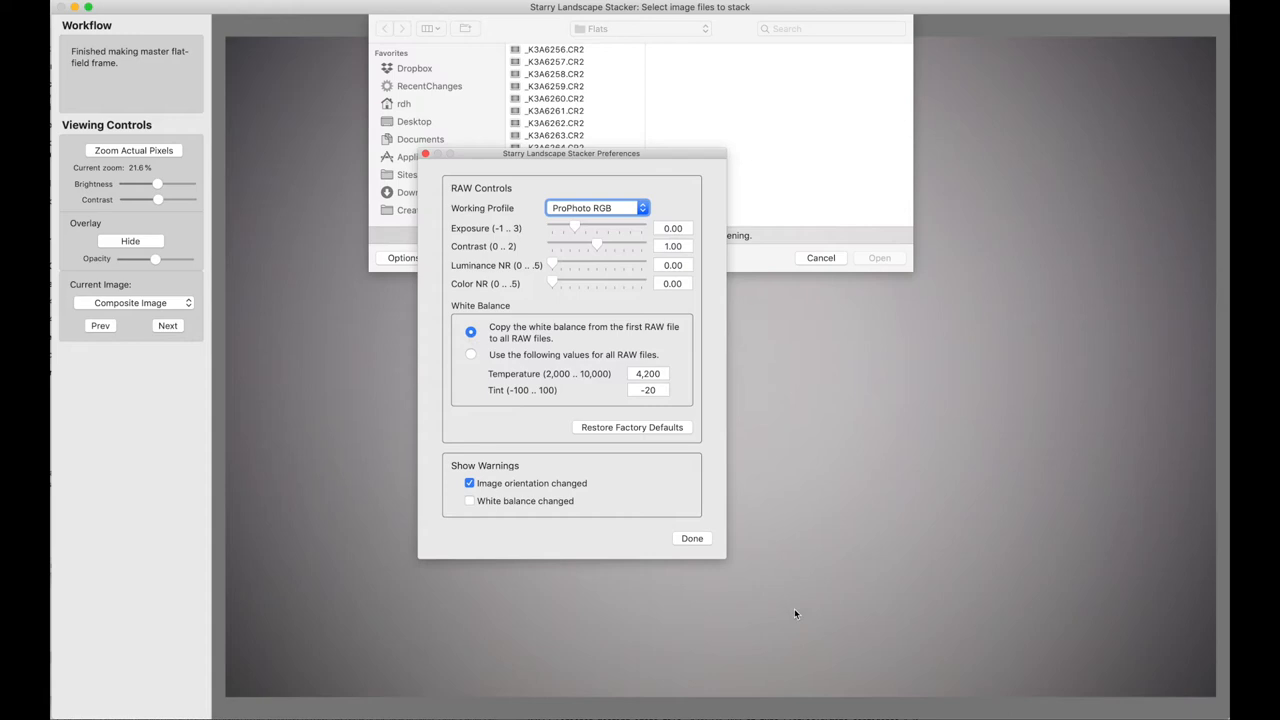
- Close Preferences and open the 32 flat RAW files from the Flats folder
click(691, 538)
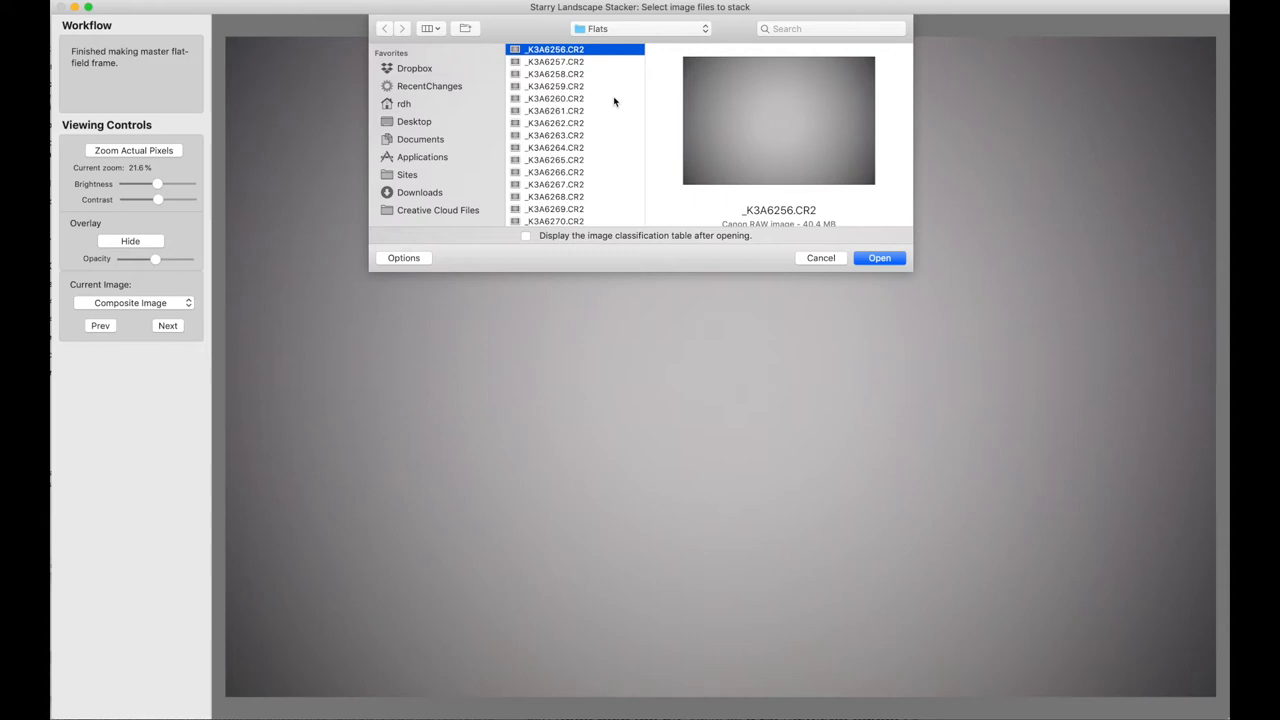
scroll(down, 3)
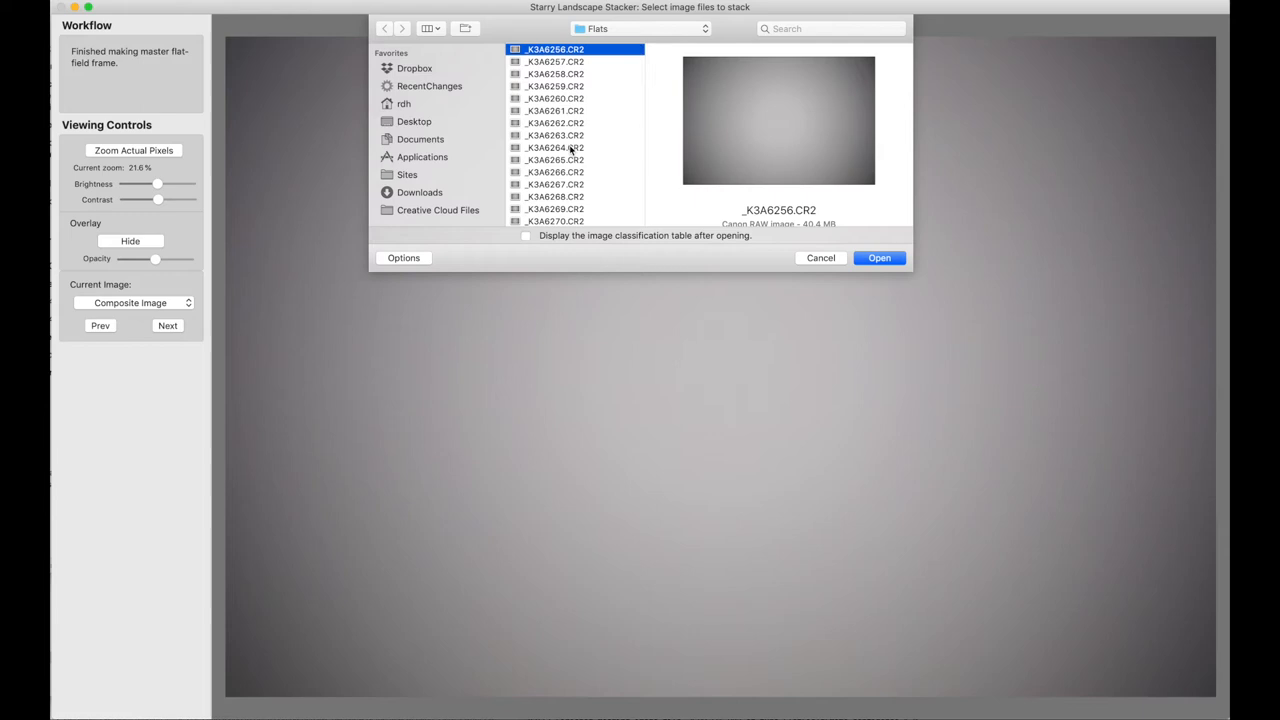
click(878, 258)
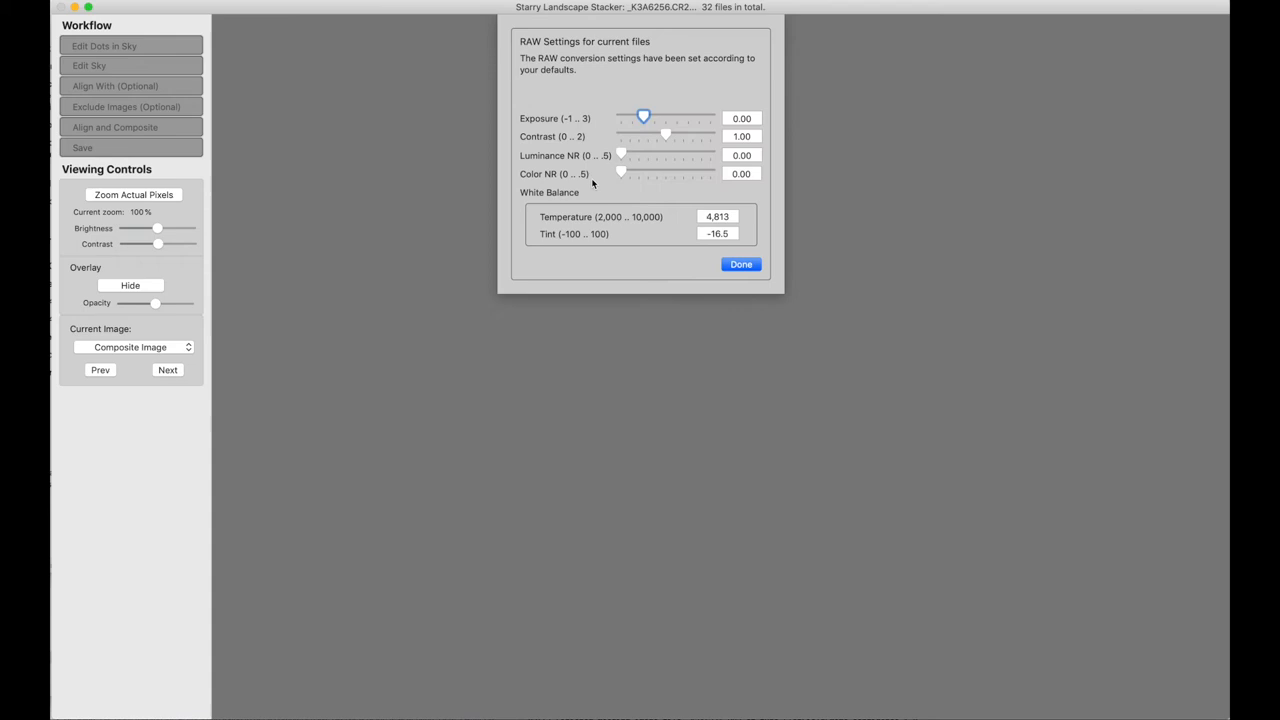
mouse_move(653, 234)
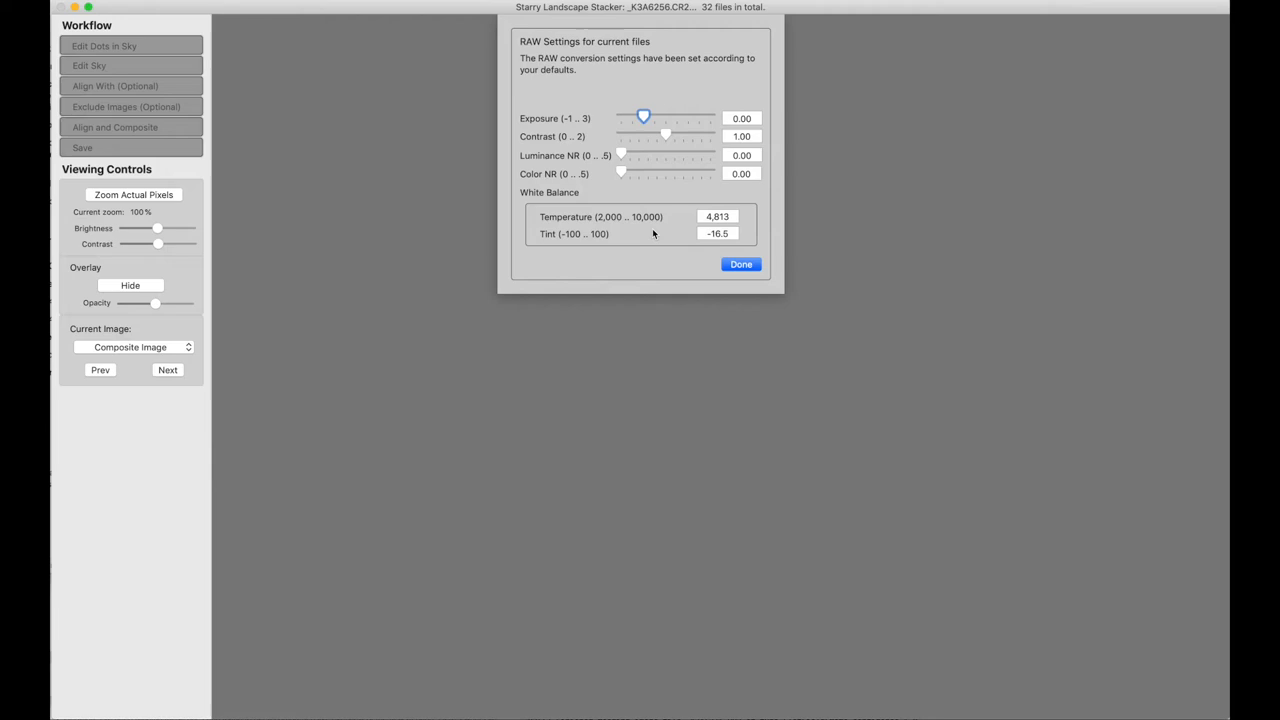
- Accept the RAW settings so all 32 flat images are read in
click(740, 264)
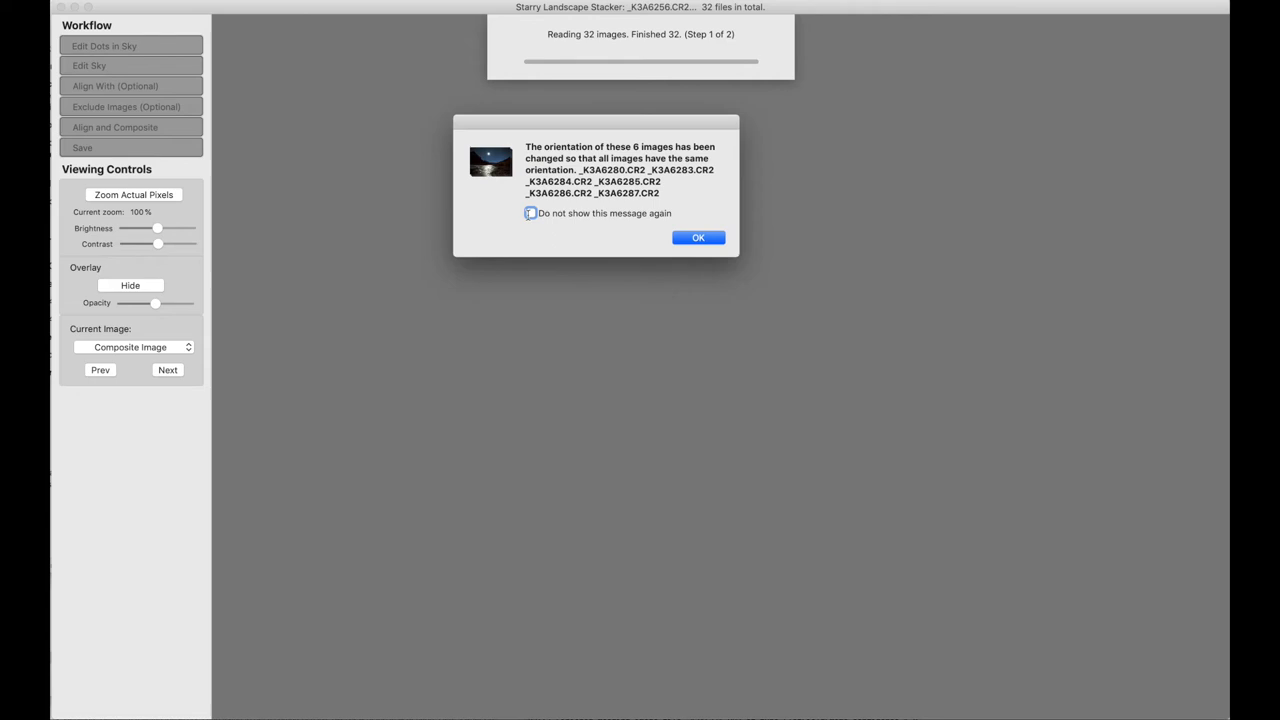
- Dismiss the orientation notice and choose the save folder for the master flat TIFF
click(698, 237)
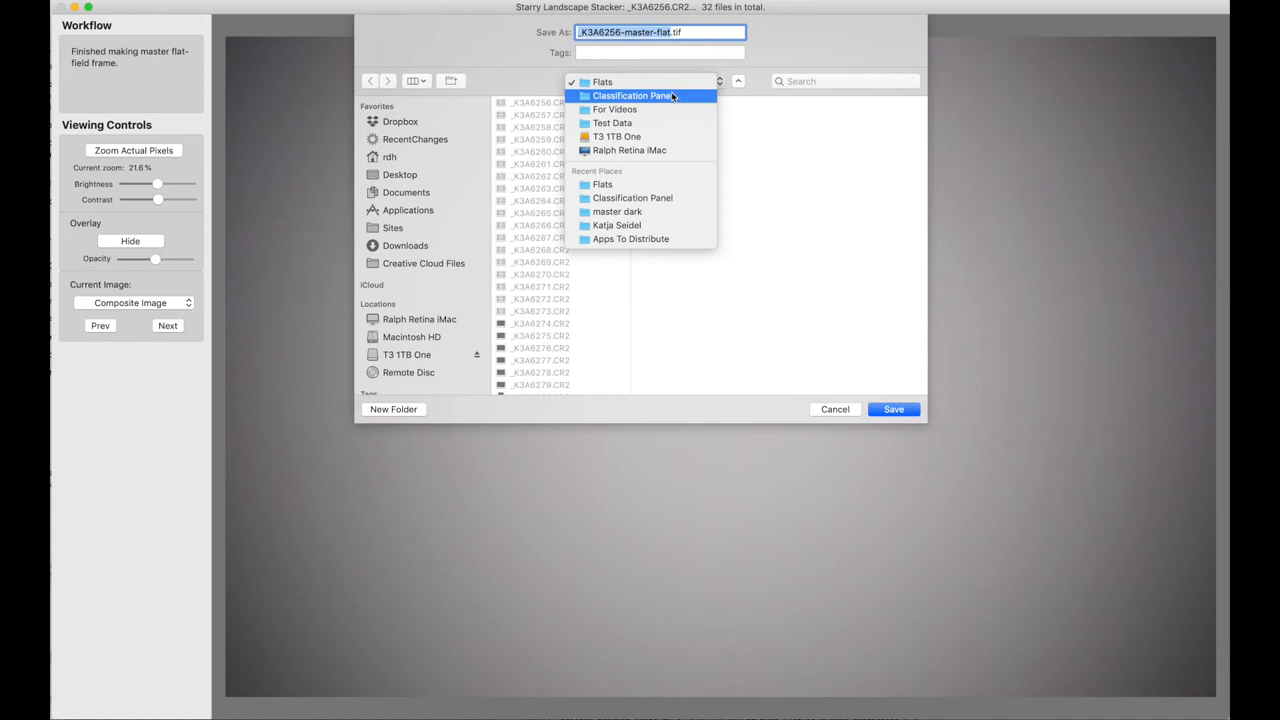
click(632, 95)
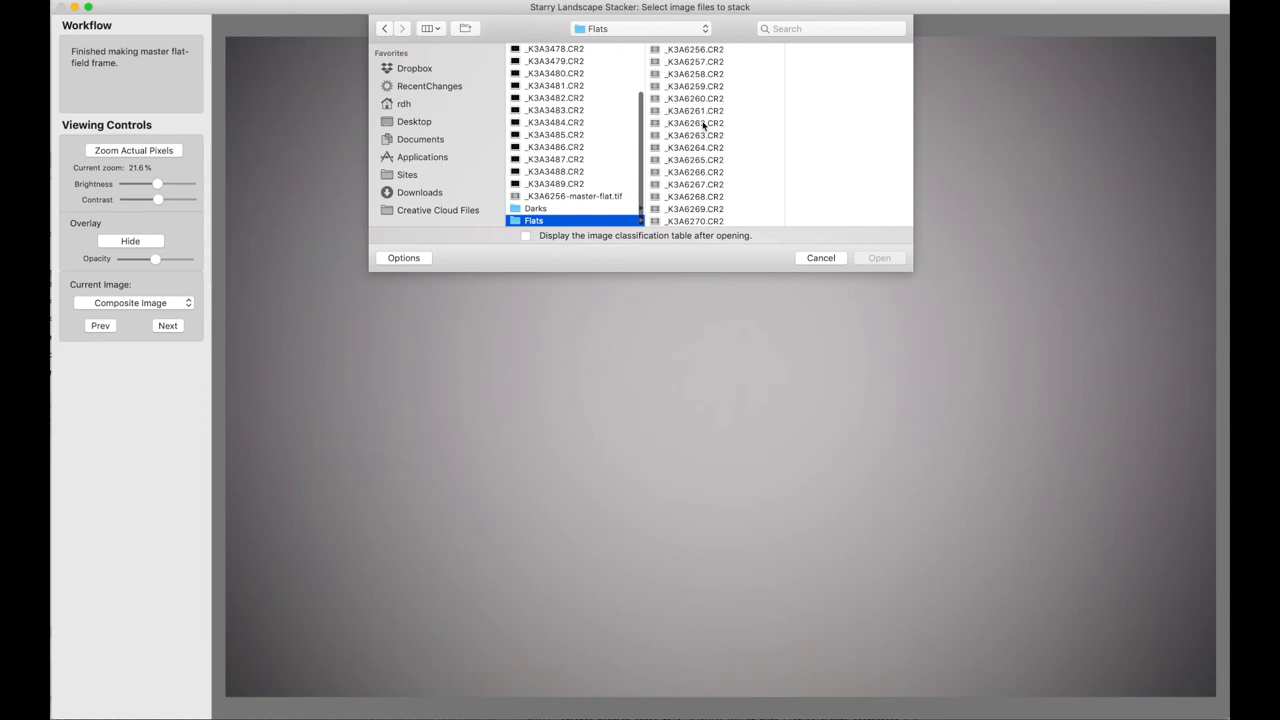
scroll(down, 3)
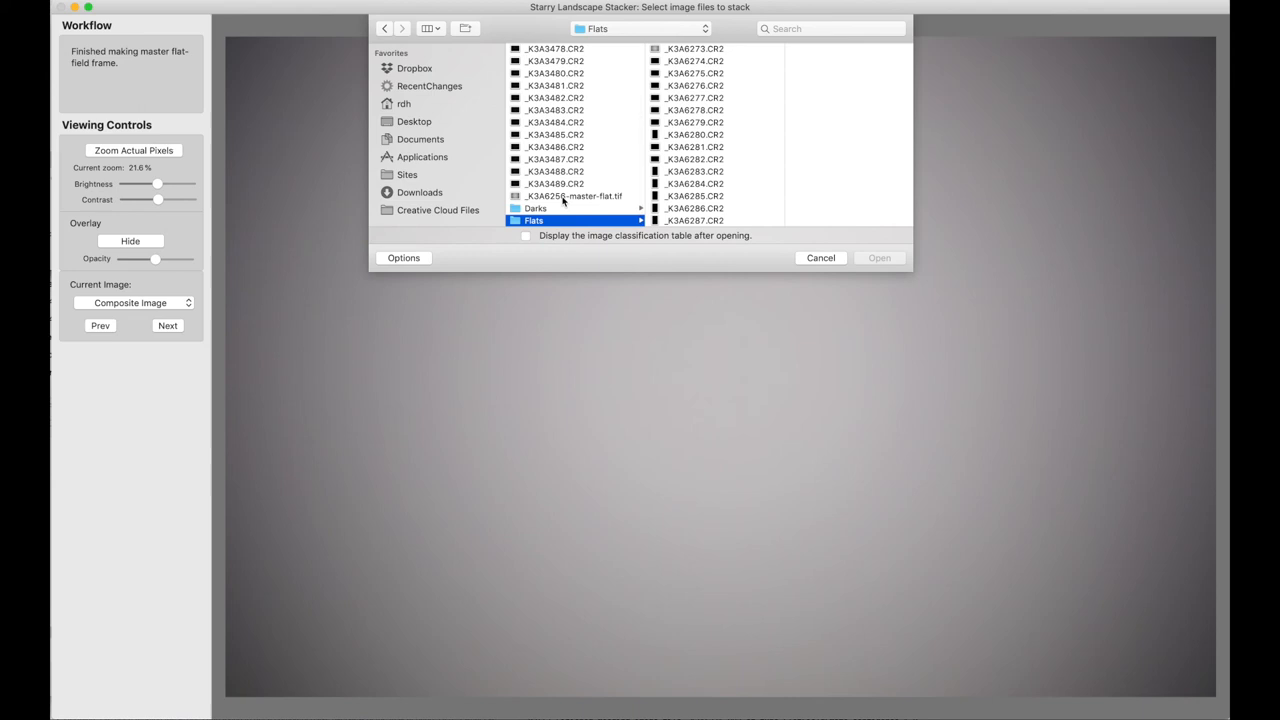
scroll(up, 3)
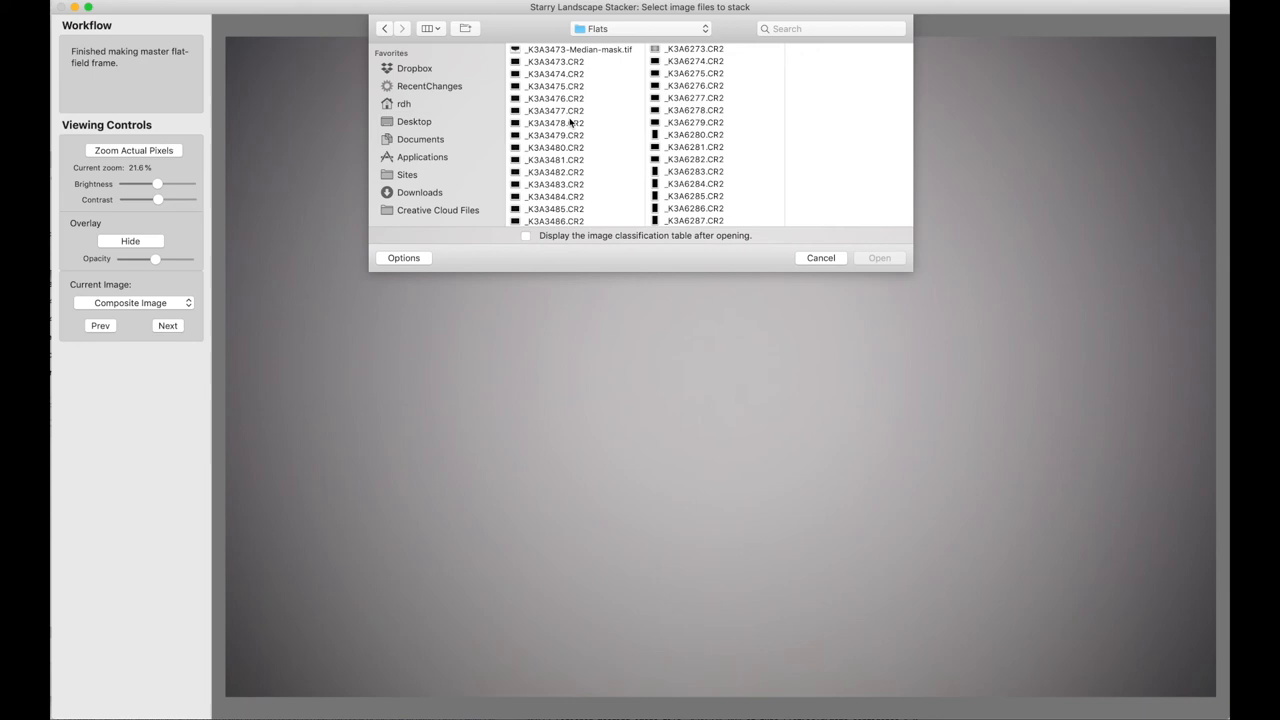
scroll(up, 3)
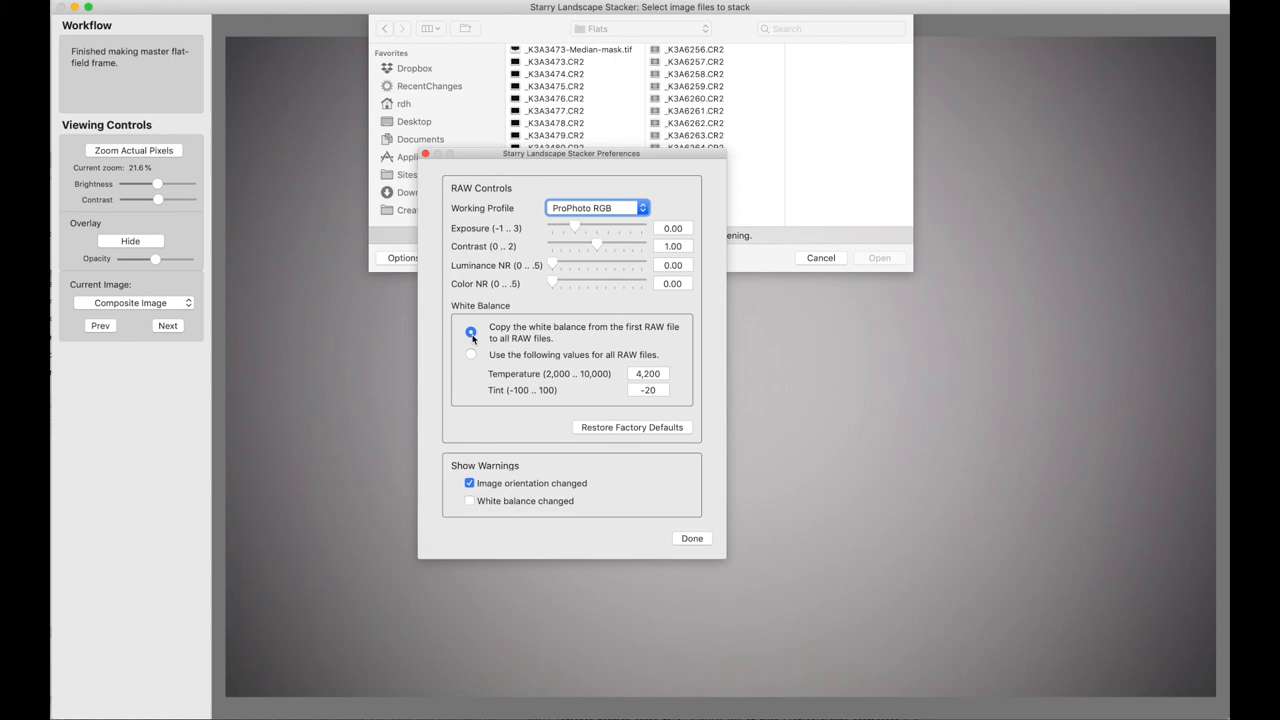
- Close Preferences and select the flat CR2 frames from _K3A6256 onward in Flats
click(691, 538)
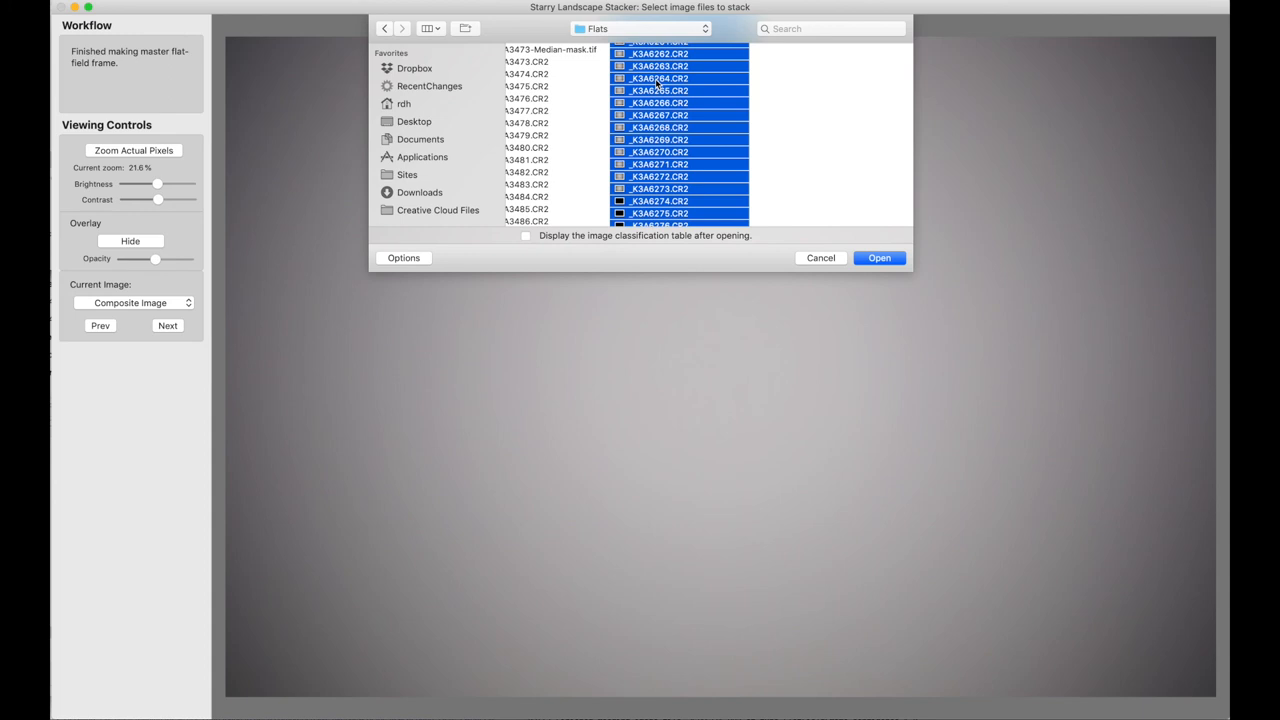
scroll(up, 3)
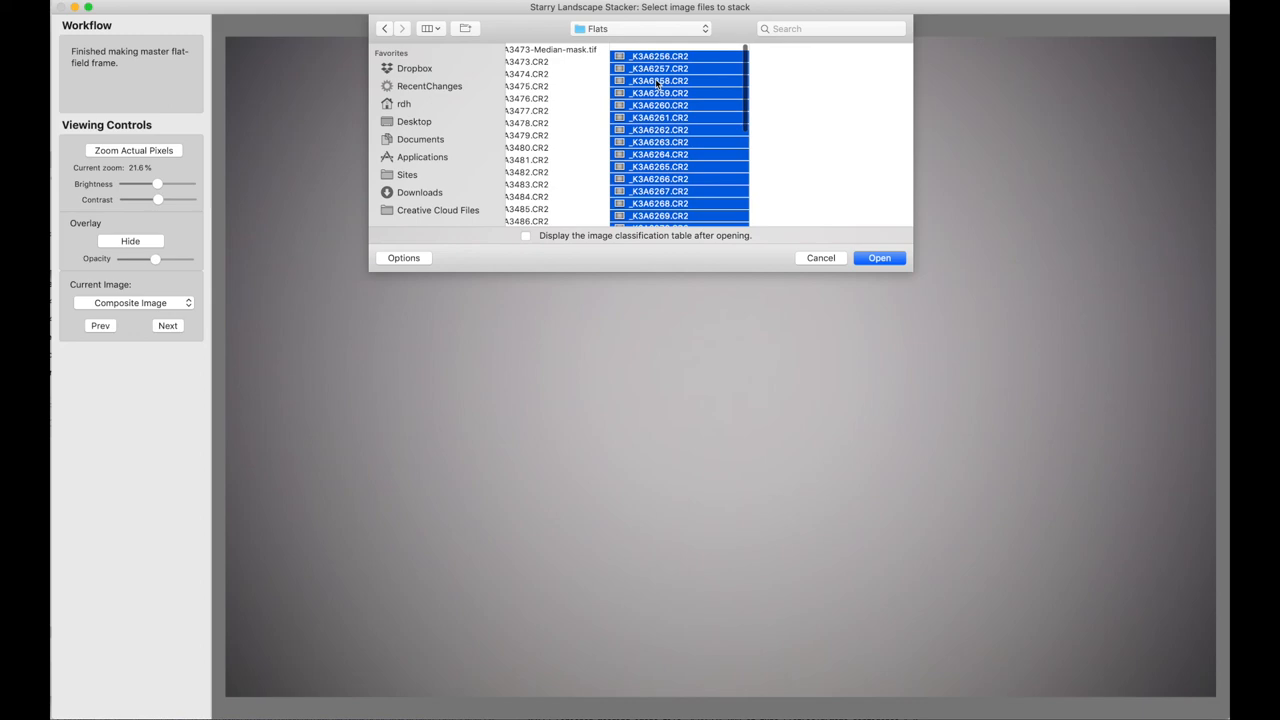